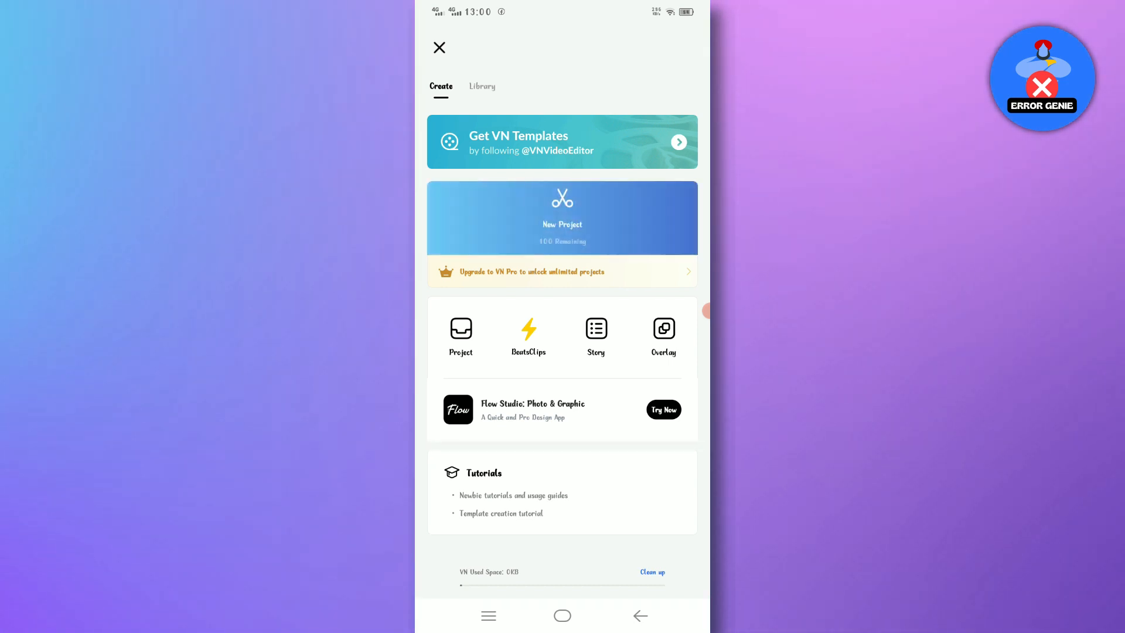
Start a new project using the vertical clip of a man walking down a road
{"action": "left_click", "coordinate": [562, 217]}
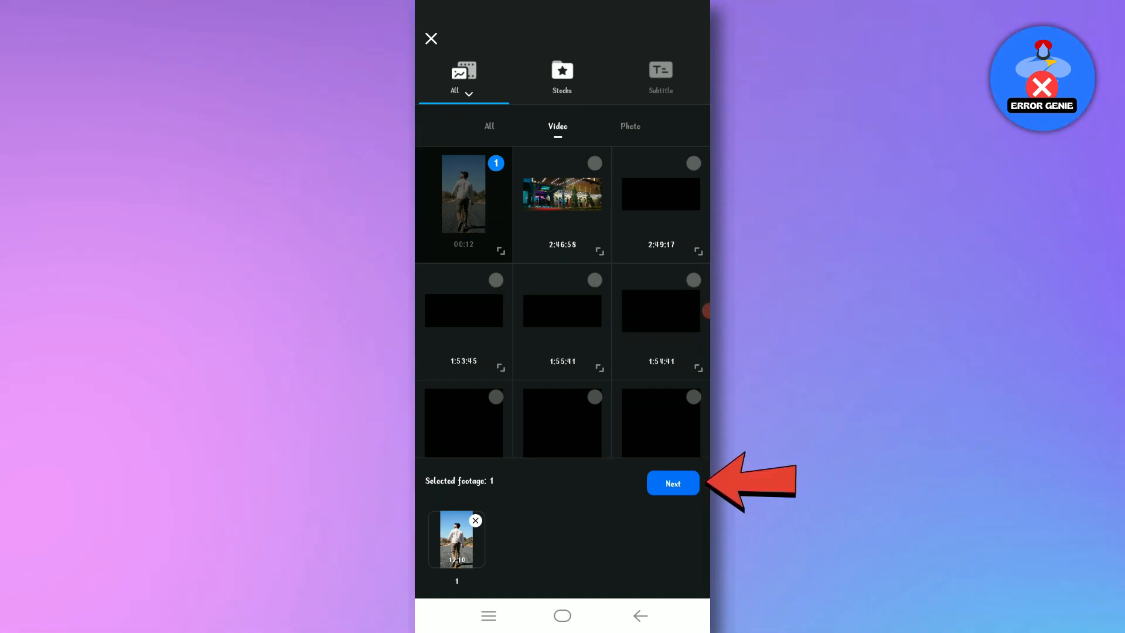
Load the road clip, zoom it to hide the watermark, preview playback, and save
{"action": "left_click", "coordinate": [671, 483]}
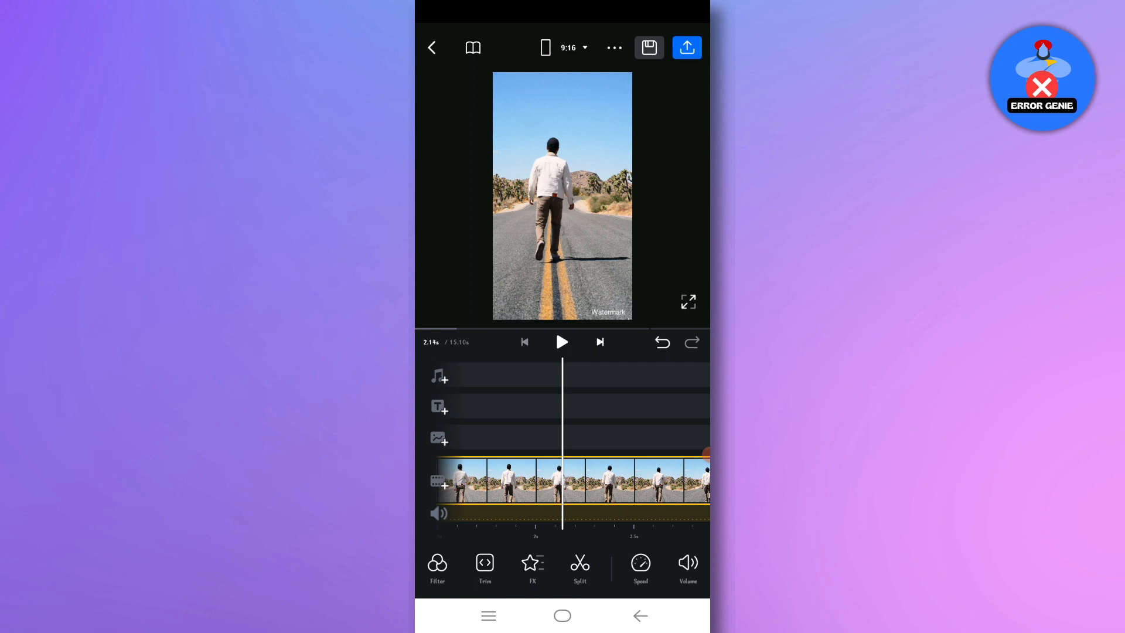
{"action": "left_click", "coordinate": [687, 301]}
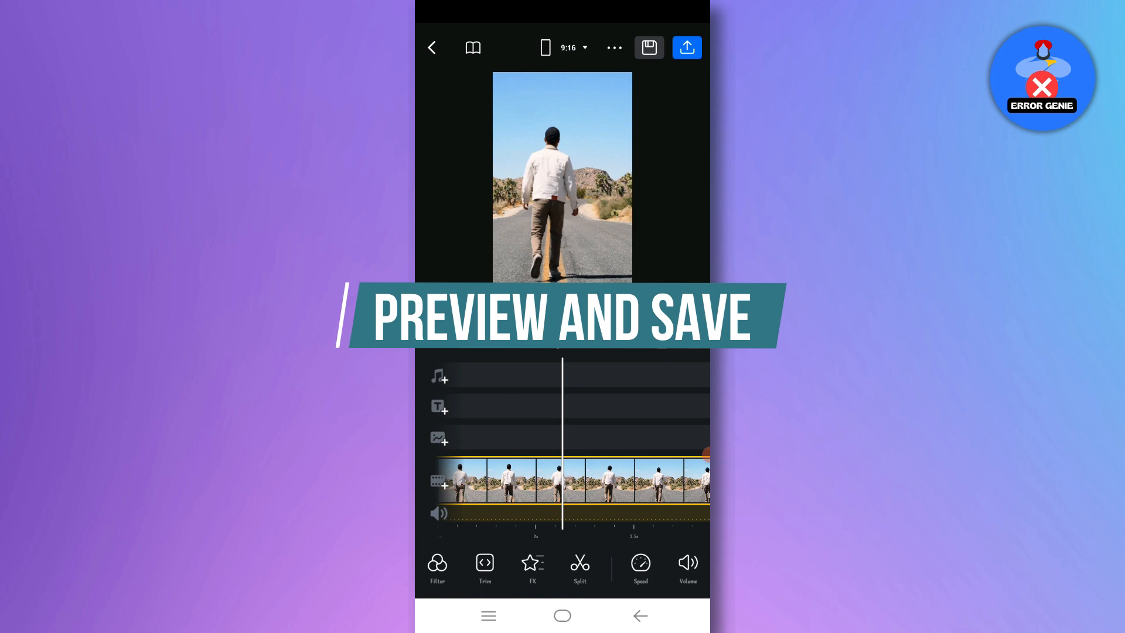
{"action": "left_click", "coordinate": [562, 194]}
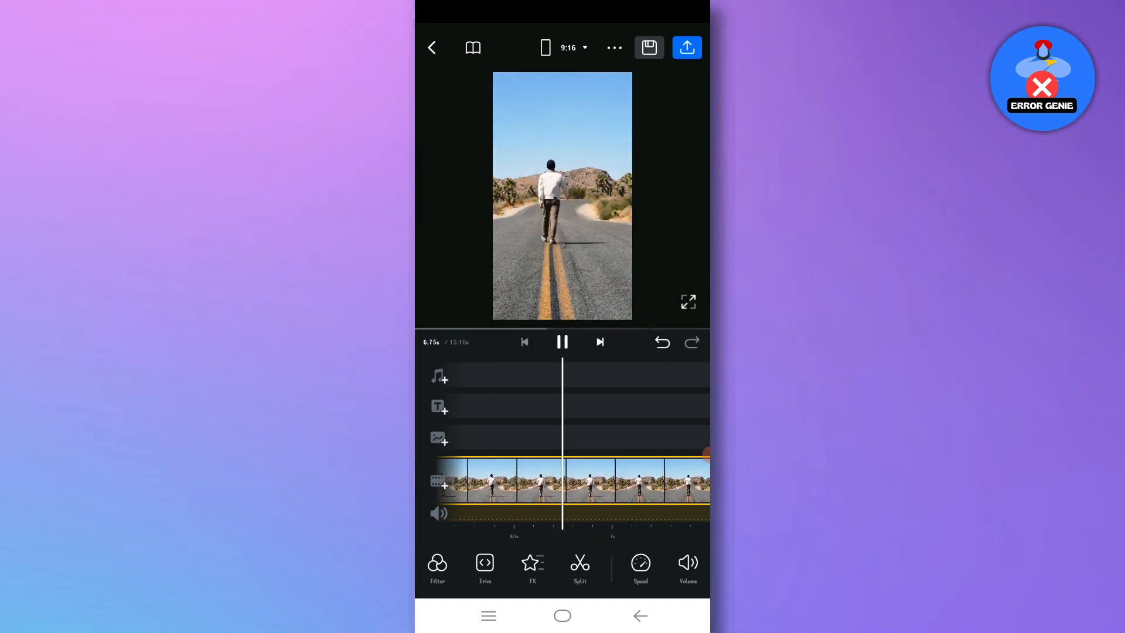
{"action": "left_click", "coordinate": [562, 341]}
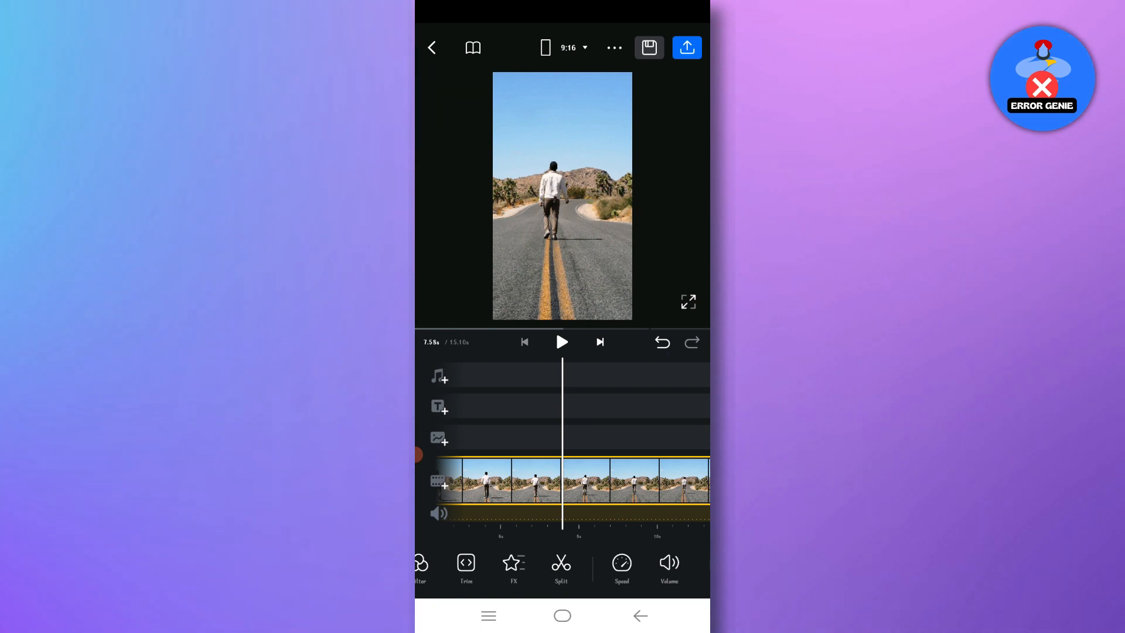
{"action": "left_click", "coordinate": [432, 47]}
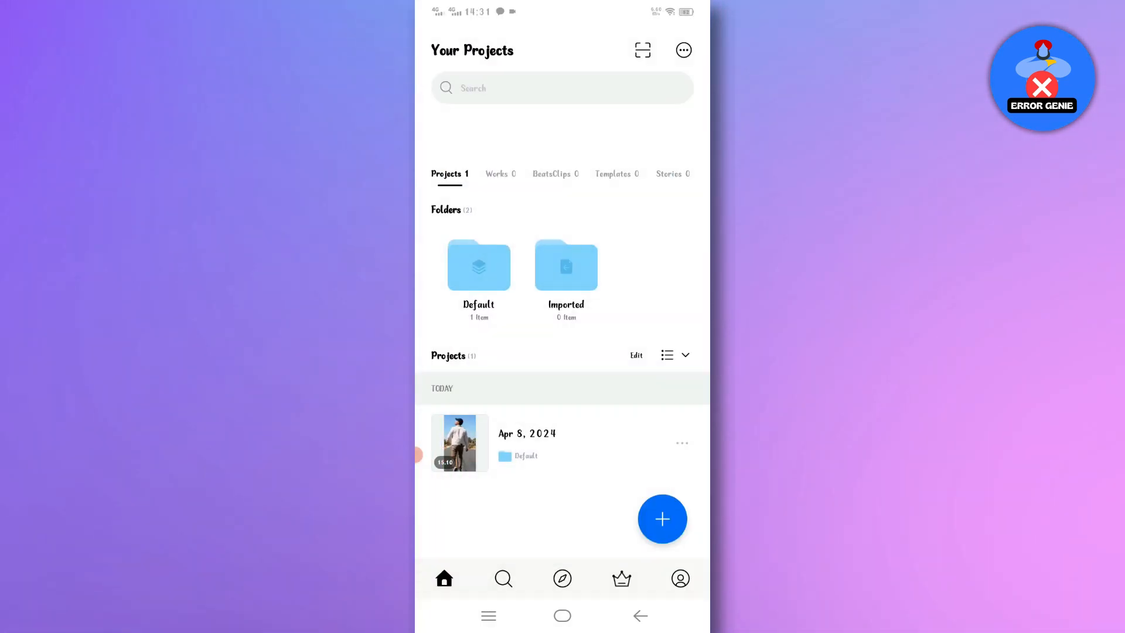